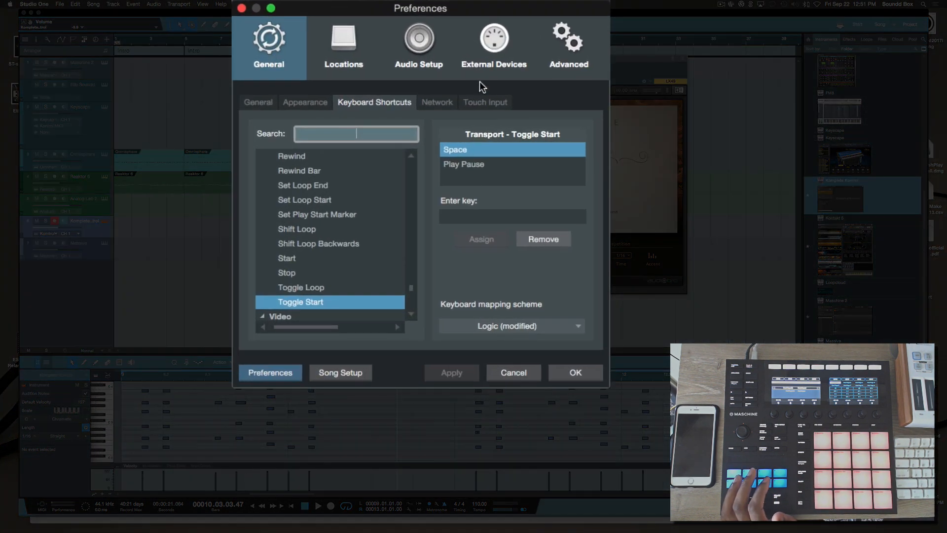
Step: Add a new external device in Preferences and choose the Mackie Control model
{"action": "left_click", "coordinate": [493, 39]}
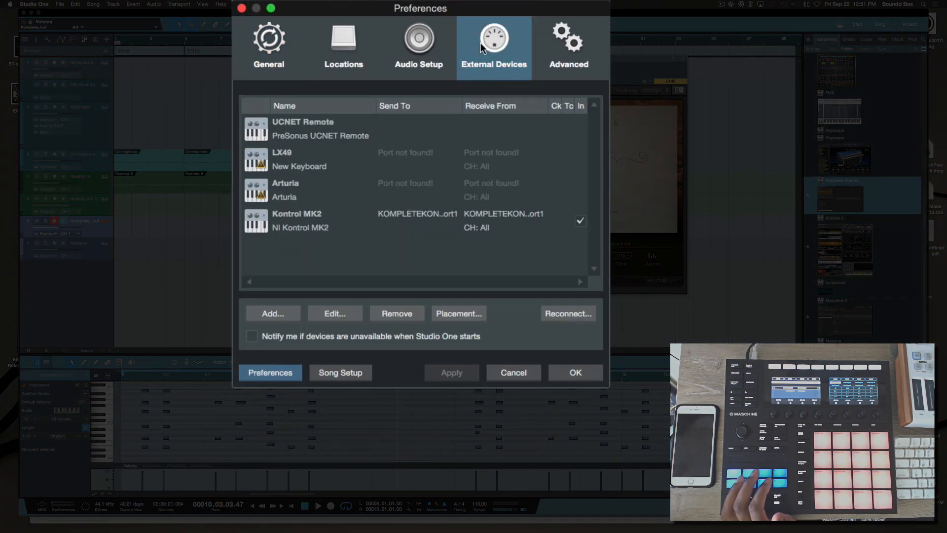
{"action": "left_click", "coordinate": [272, 313]}
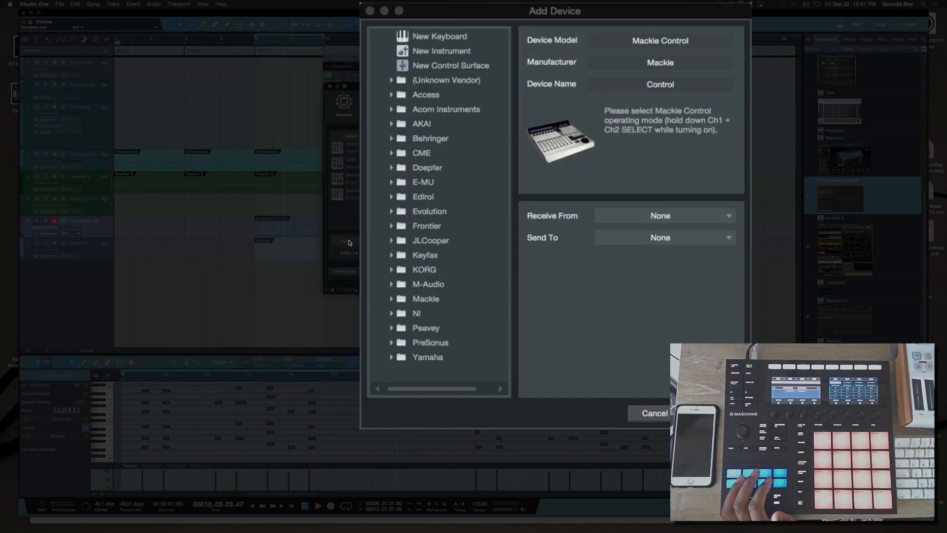
{"action": "mouse_move", "coordinate": [449, 161]}
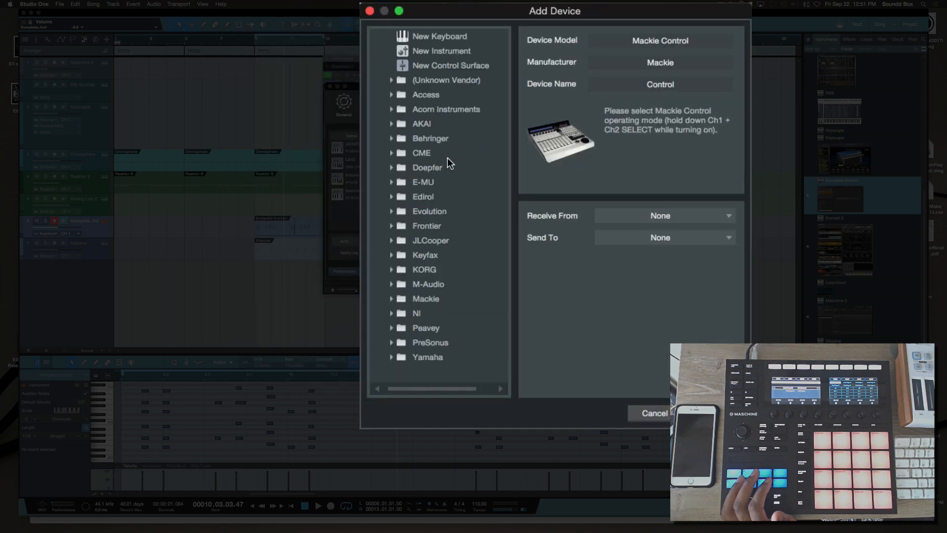
{"action": "left_click", "coordinate": [393, 298]}
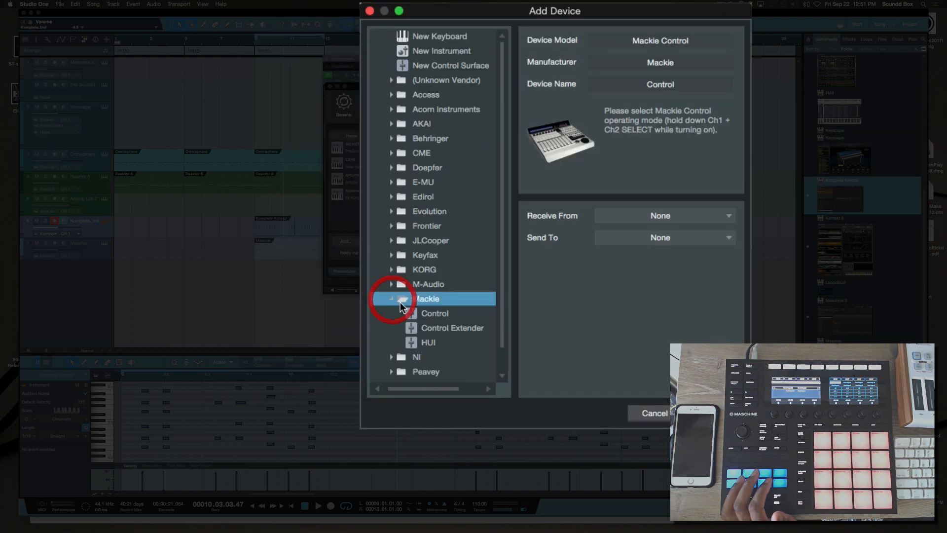
{"action": "left_click", "coordinate": [434, 314]}
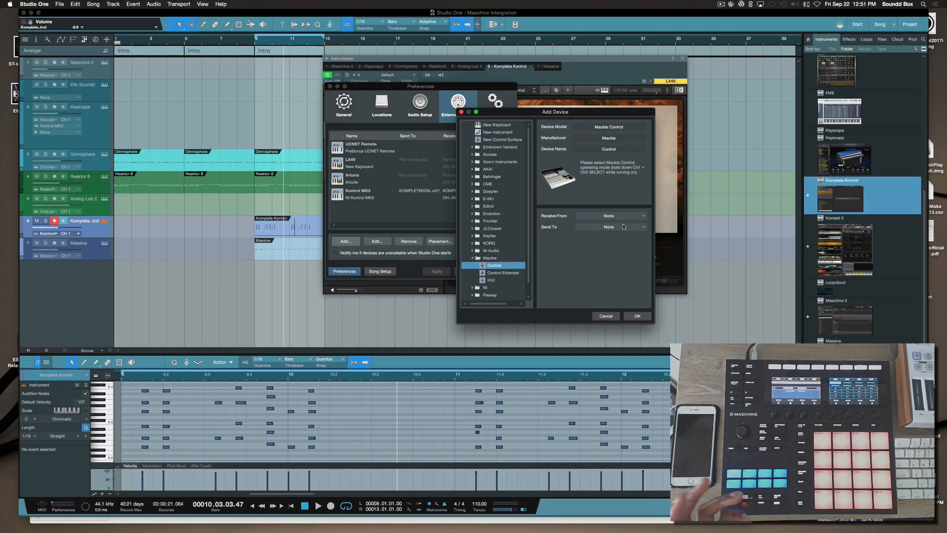
Step: Assign Receive From to Maschine MK3 Virtual Input and Send To to Maschine MK3 Virtual Output, then add the device
{"action": "left_click", "coordinate": [631, 215]}
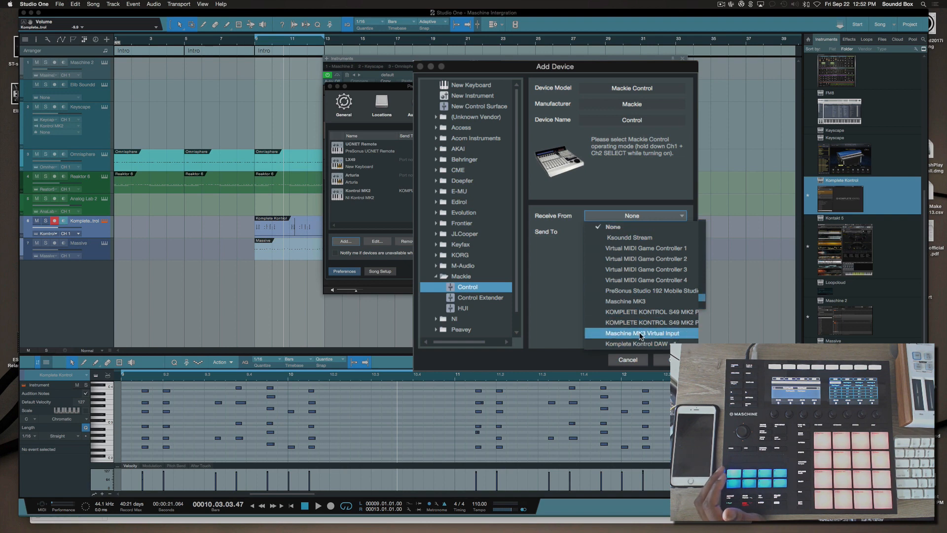
{"action": "left_click", "coordinate": [635, 231]}
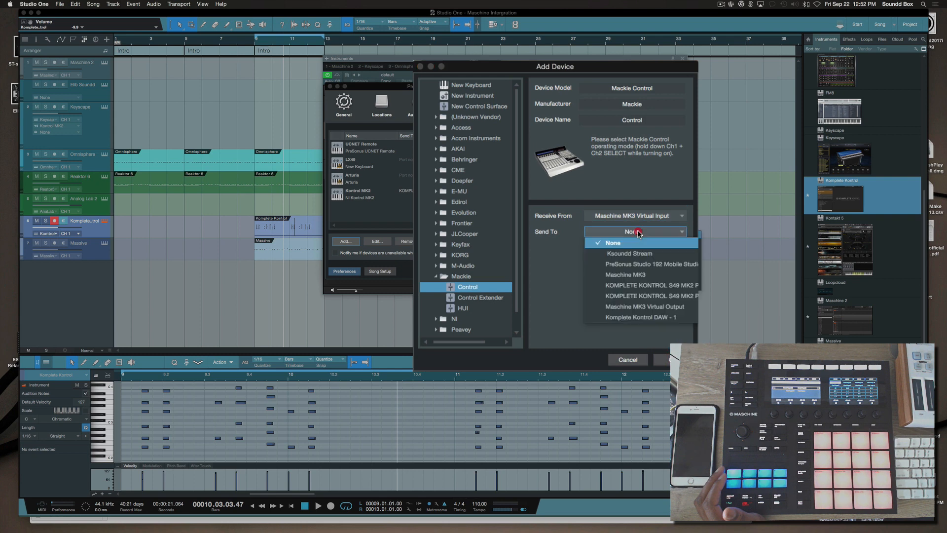
{"action": "left_click", "coordinate": [644, 305]}
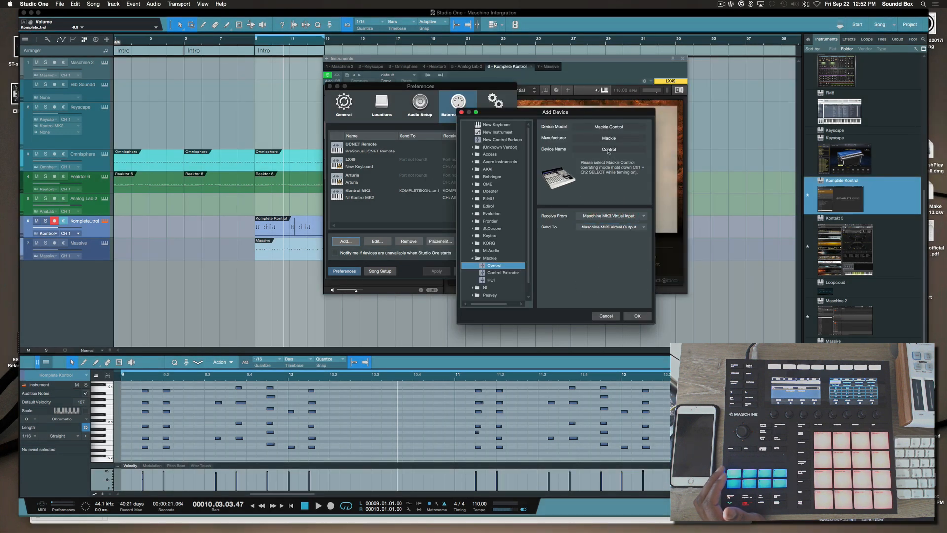
{"action": "left_click", "coordinate": [637, 316]}
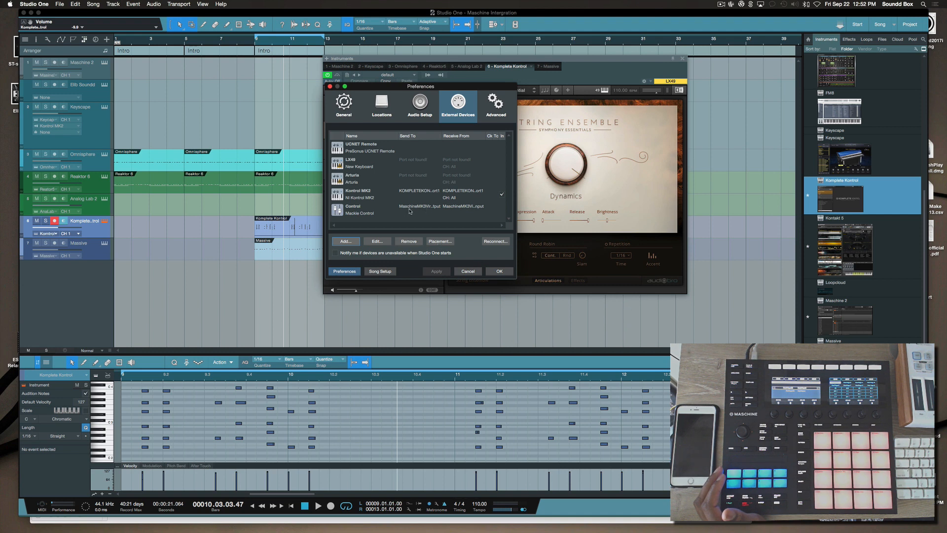
Step: Rename the new Control device to MK3 in its edit settings
{"action": "left_click", "coordinate": [377, 240]}
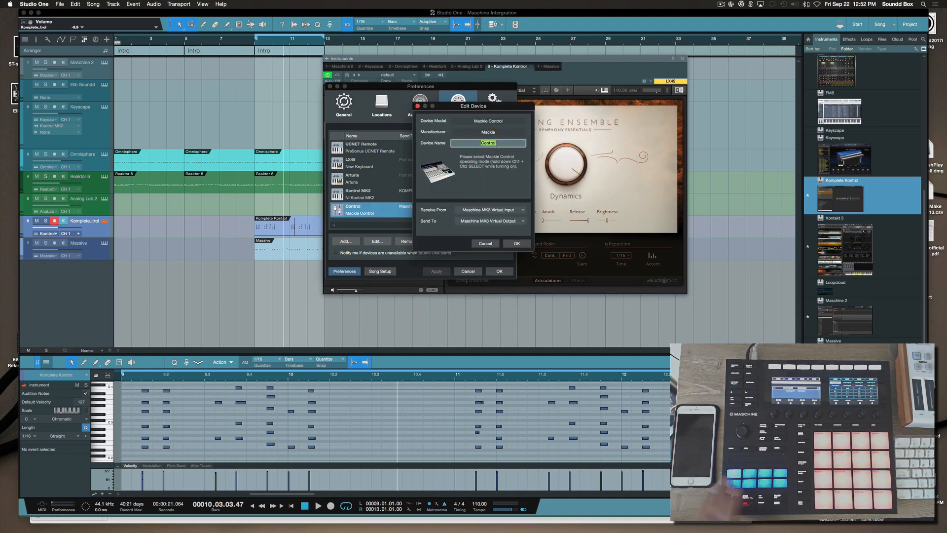
{"action": "type", "text": "MK3"}
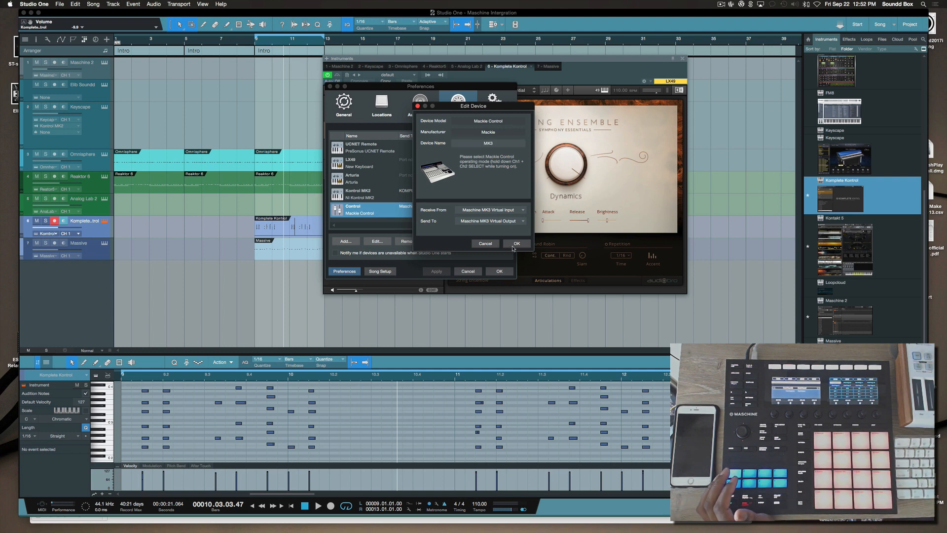
Step: Confirm the MK3 name, then load the Mackie Control factory template in Controller Editor
{"action": "left_click", "coordinate": [516, 243]}
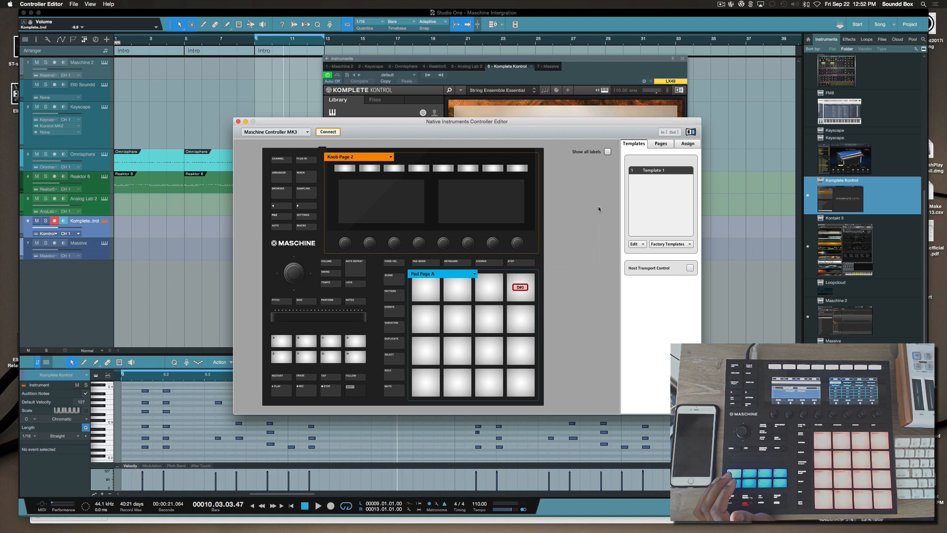
{"action": "left_click", "coordinate": [671, 243]}
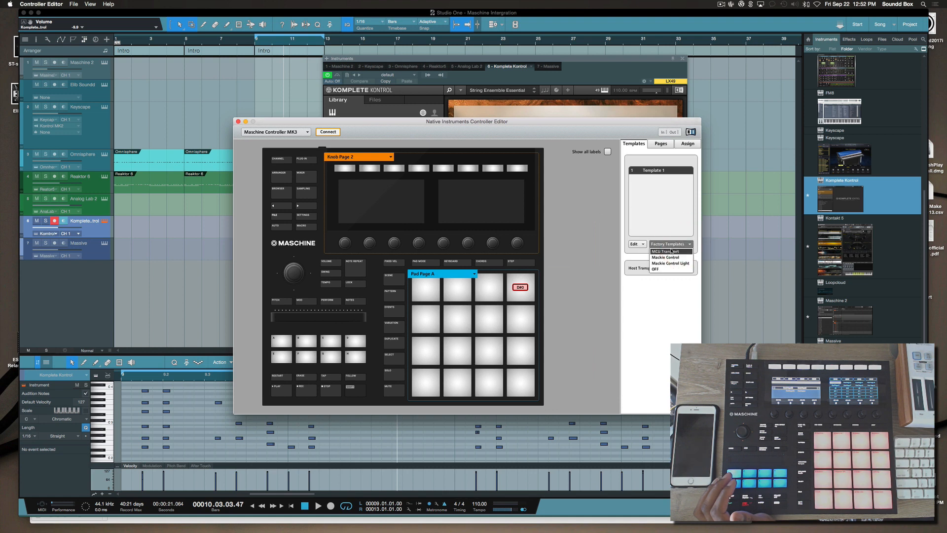
{"action": "mouse_move", "coordinate": [665, 257]}
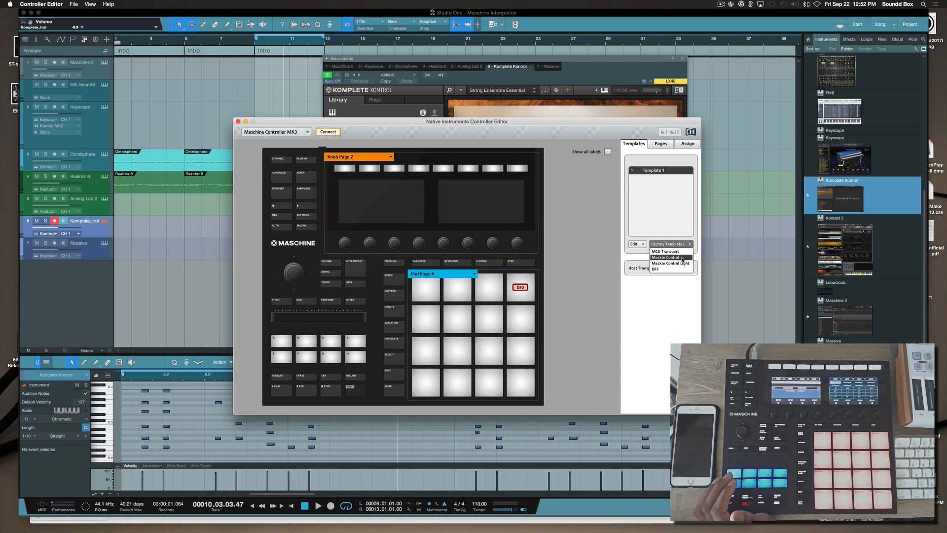
{"action": "left_click", "coordinate": [664, 256]}
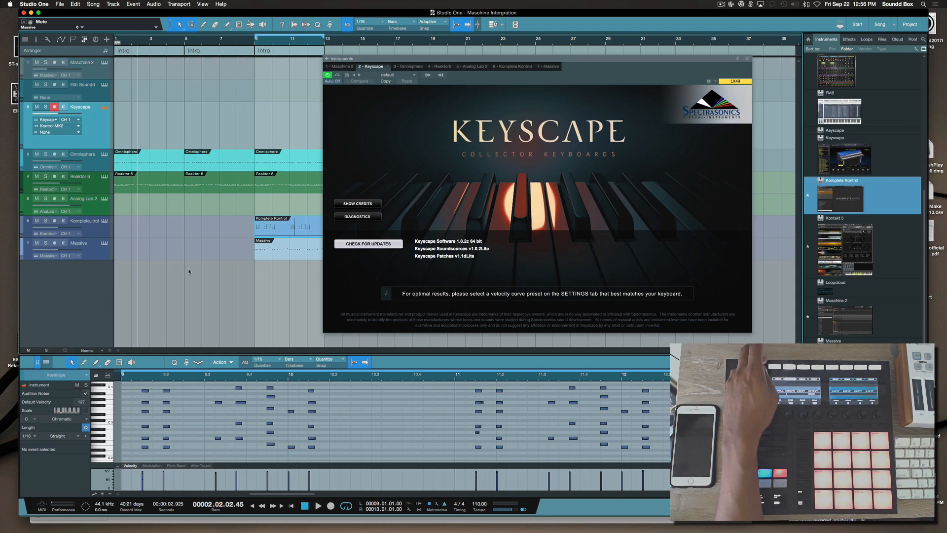
Step: Step the instrument window from Omnisphere to Komplete Kontrol's String Ensemble
{"action": "left_click", "coordinate": [410, 66]}
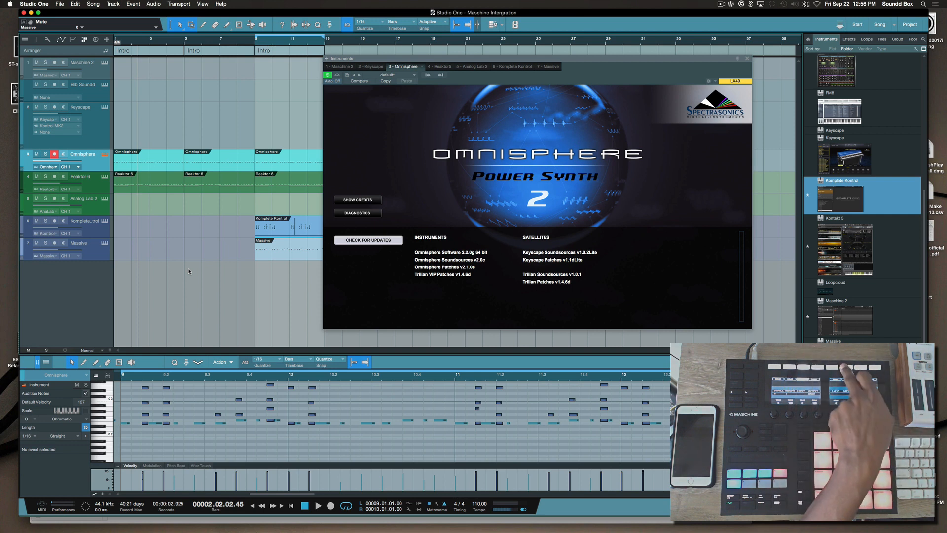
{"action": "left_click", "coordinate": [515, 66]}
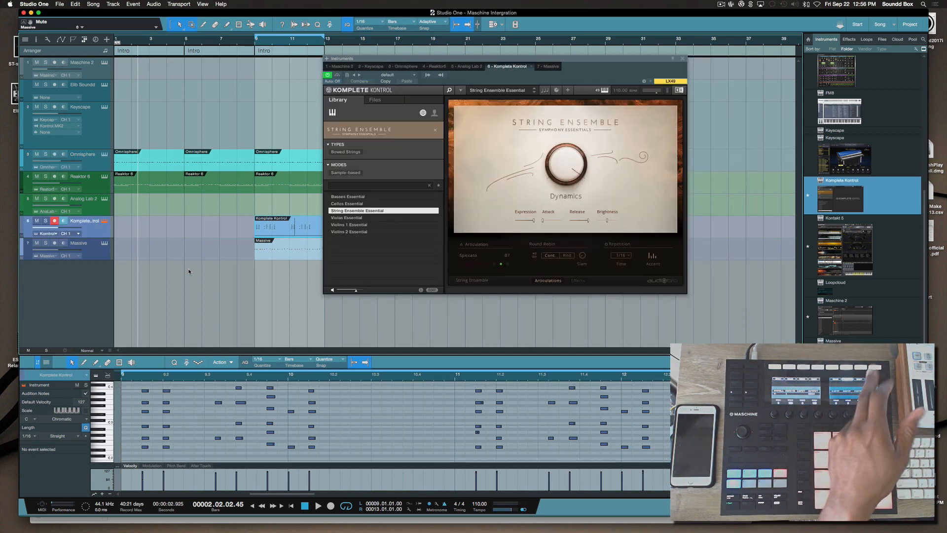